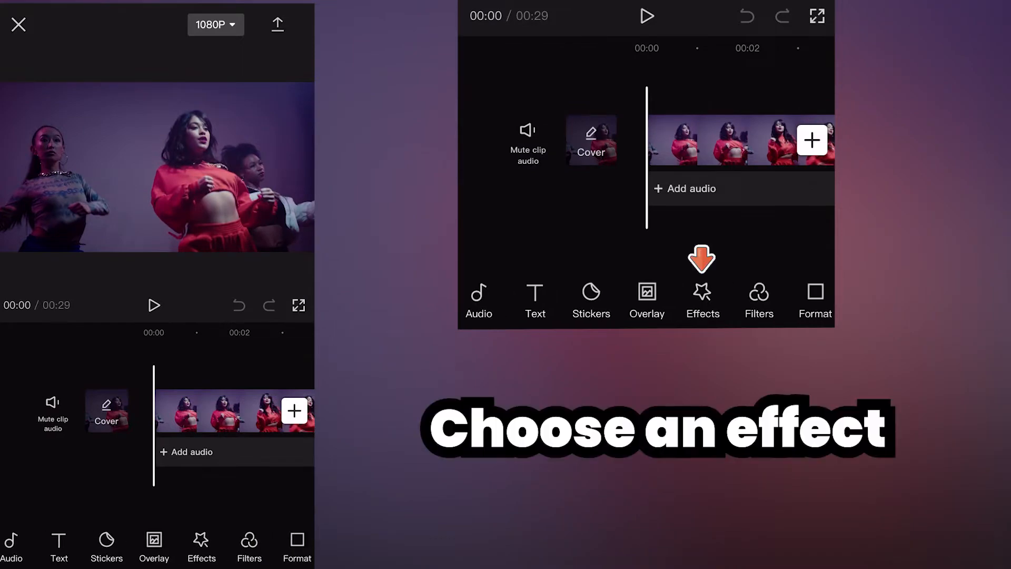
Step: Open the video effects library on the Party category
click(701, 300)
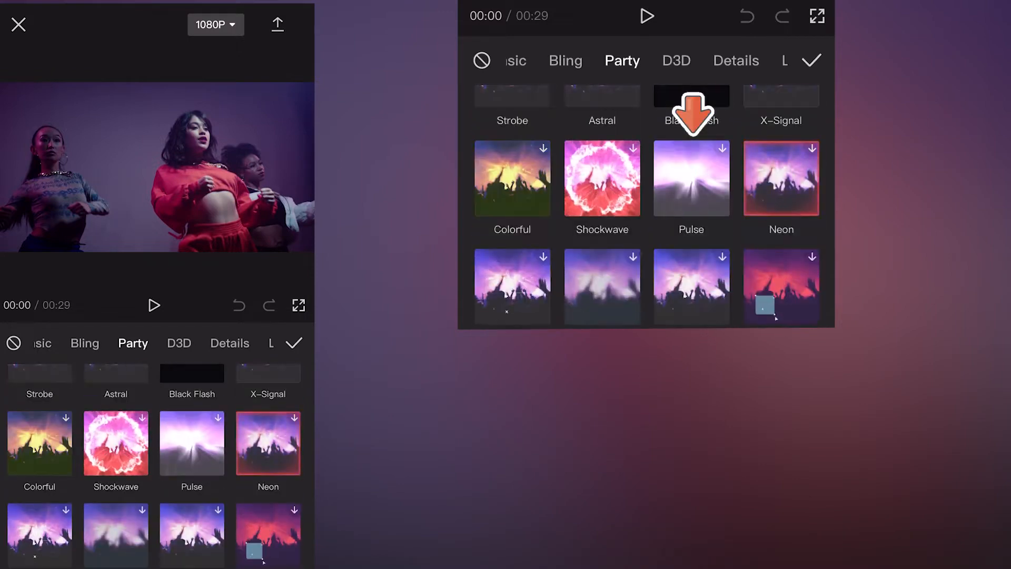
Step: Apply the Party 'Pulse' effect and select its bar on the timeline
click(781, 179)
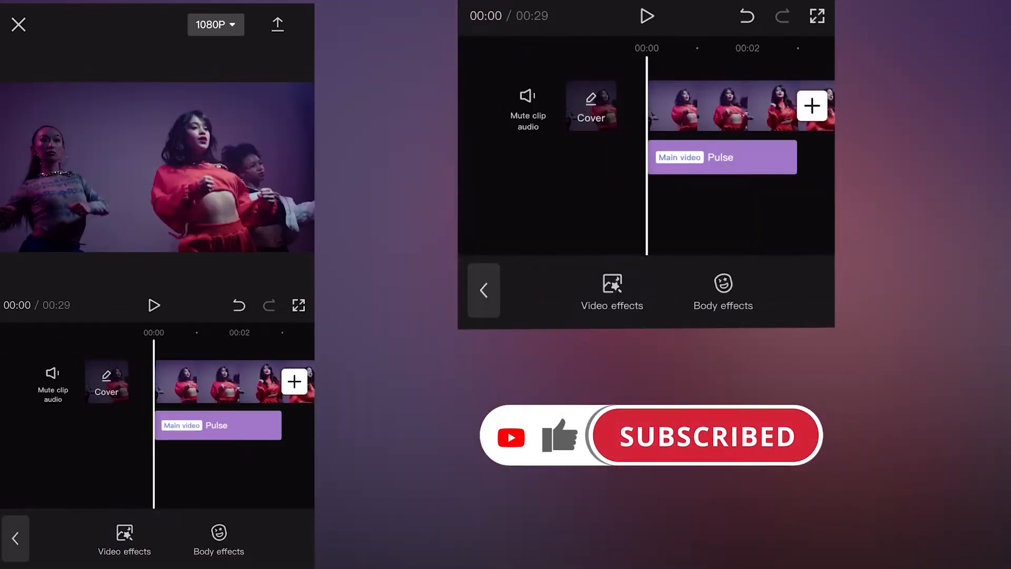
click(217, 425)
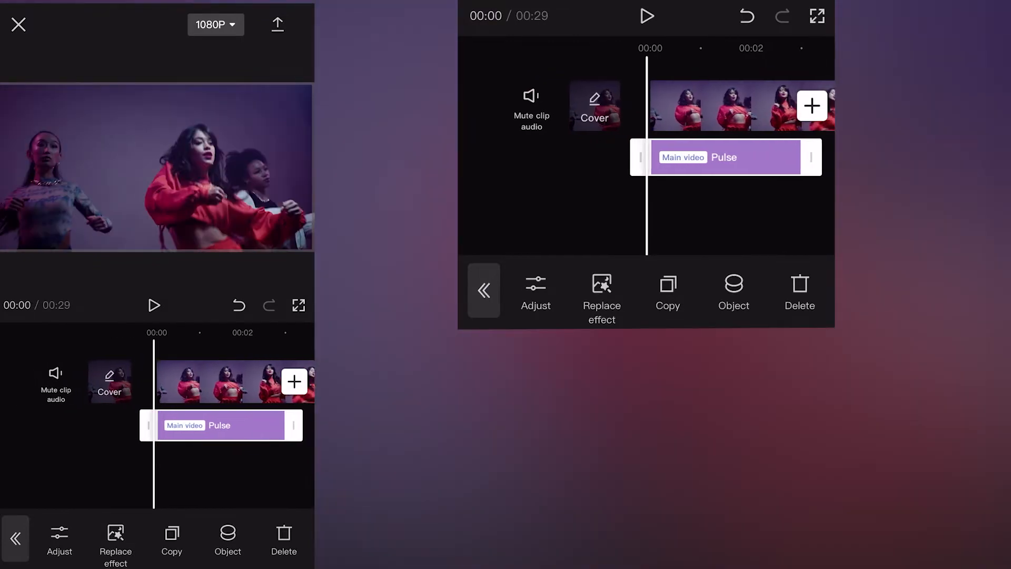